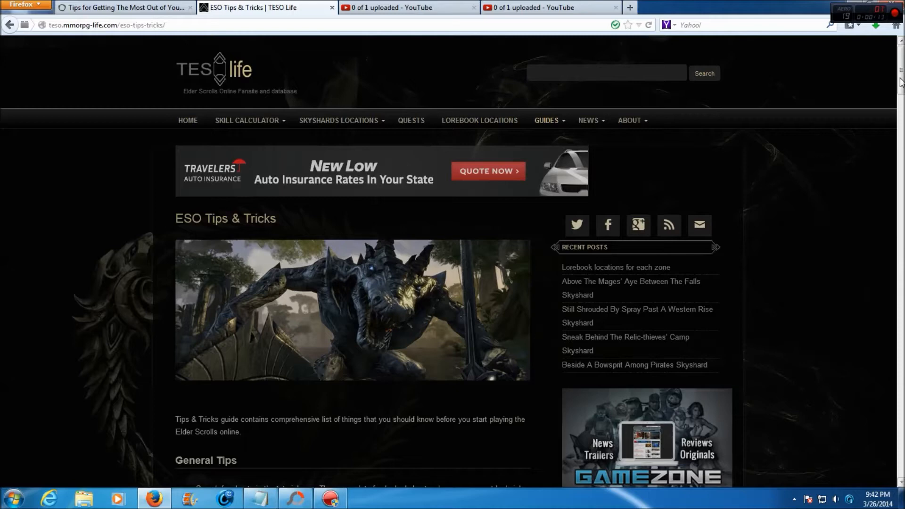
pyautogui.scroll(-3)
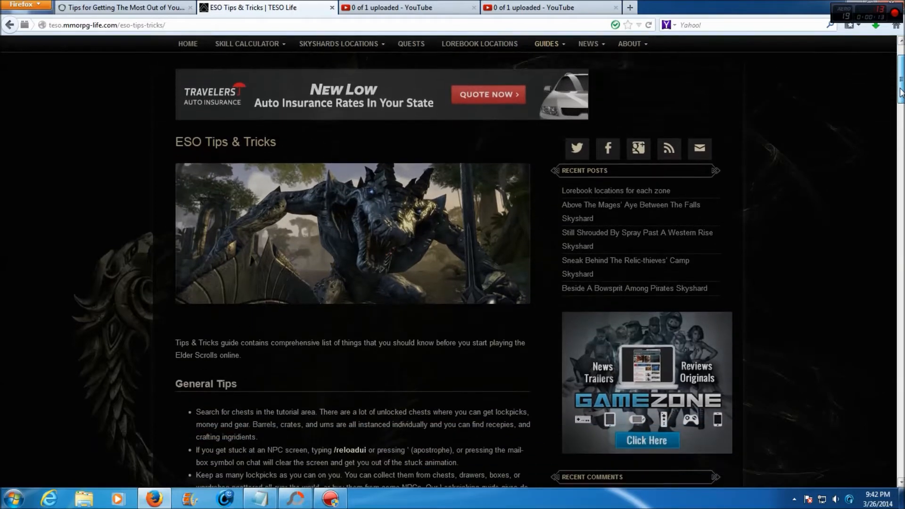
pyautogui.scroll(-3)
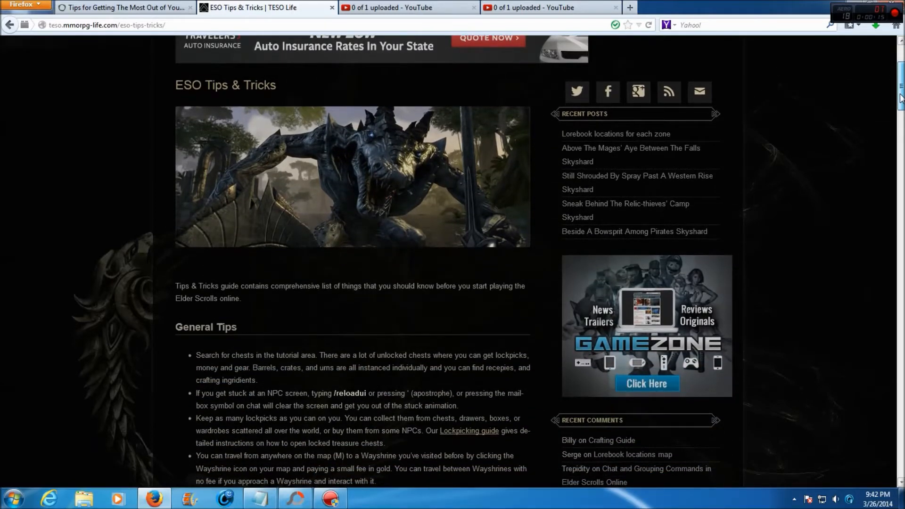
pyautogui.scroll(-3)
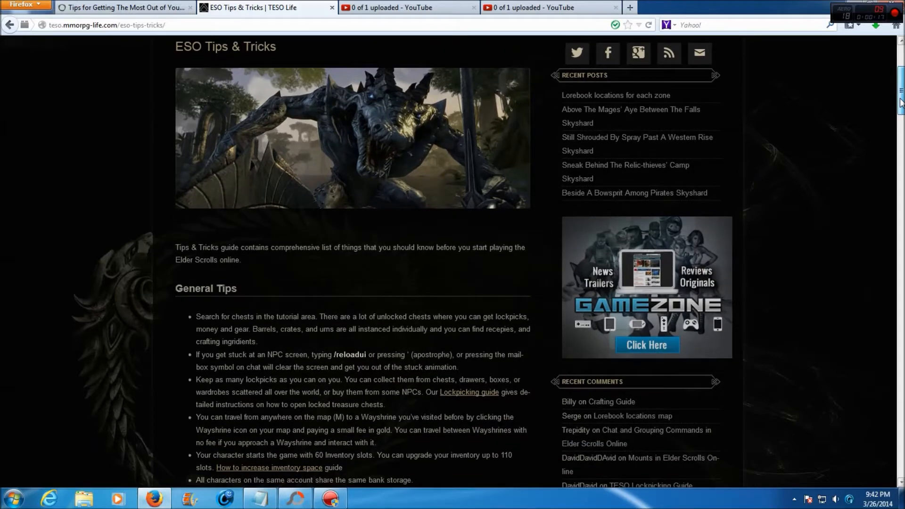
pyautogui.scroll(-3)
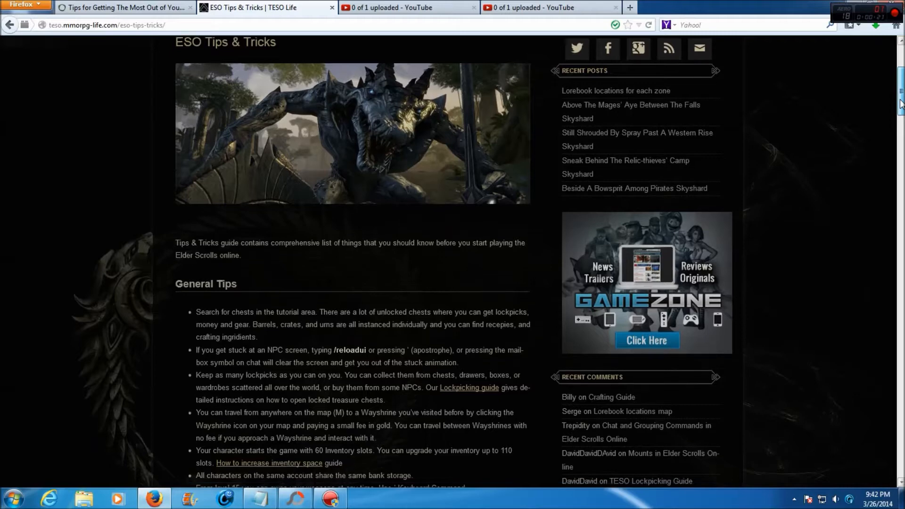
pyautogui.scroll(-3)
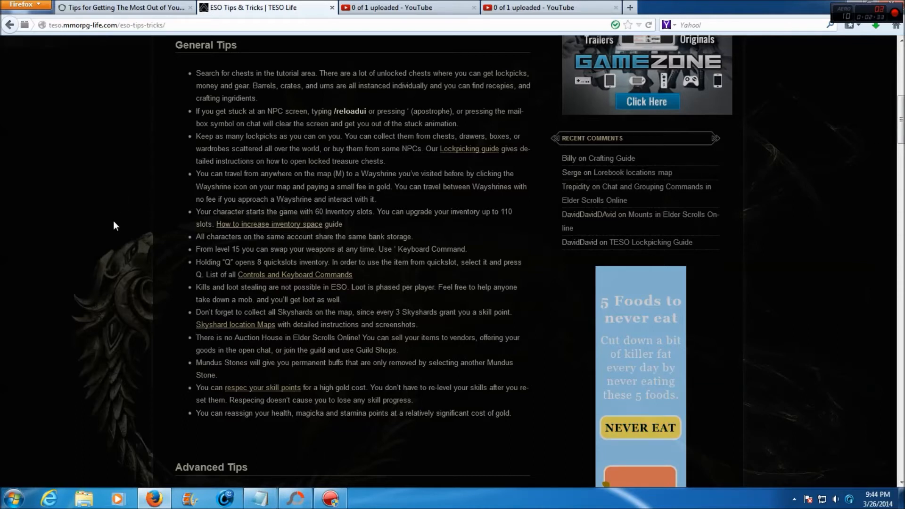
pyautogui.scroll(-3)
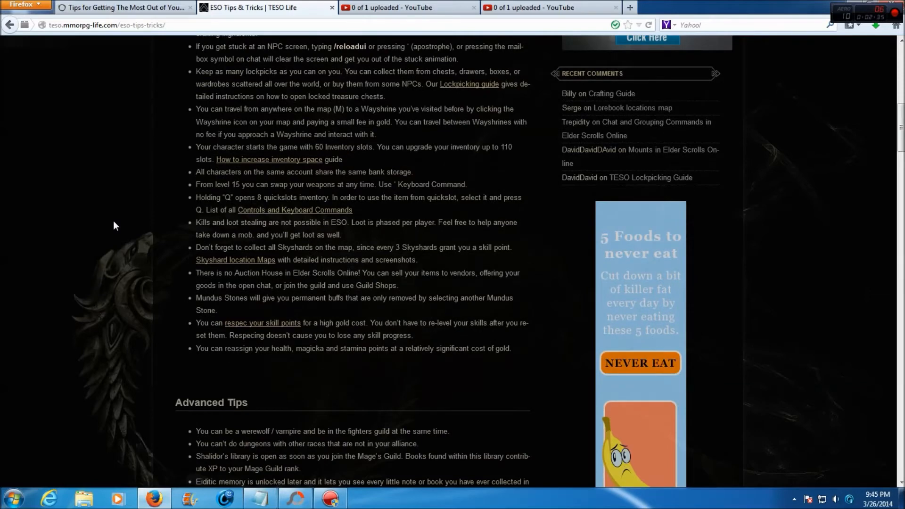
pyautogui.scroll(-3)
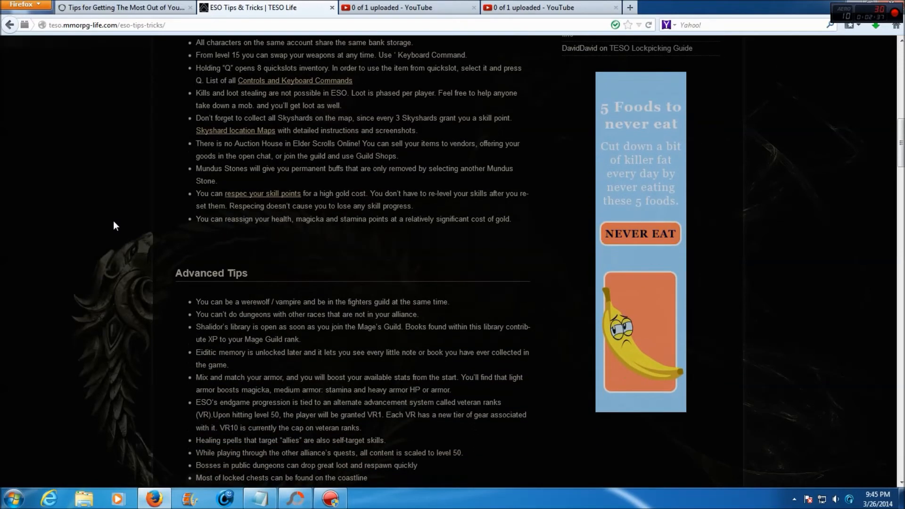
pyautogui.scroll(-3)
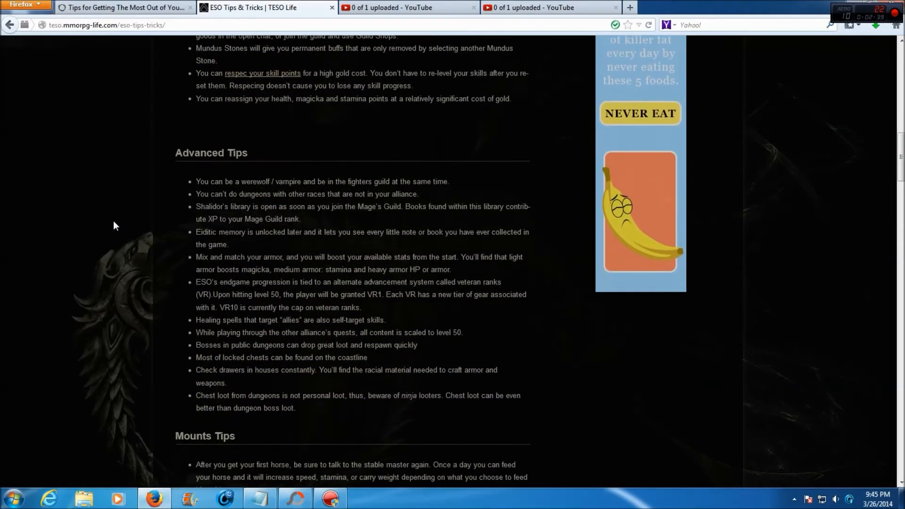
pyautogui.scroll(-3)
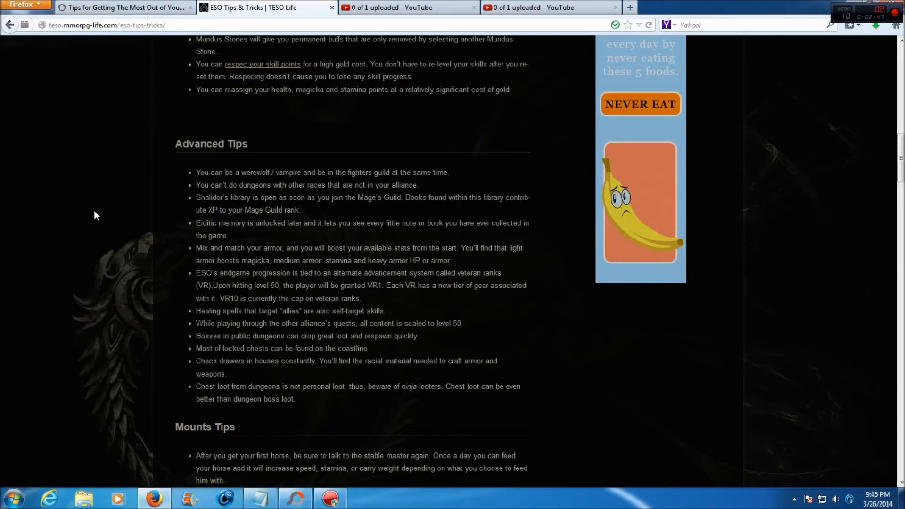
pyautogui.scroll(-3)
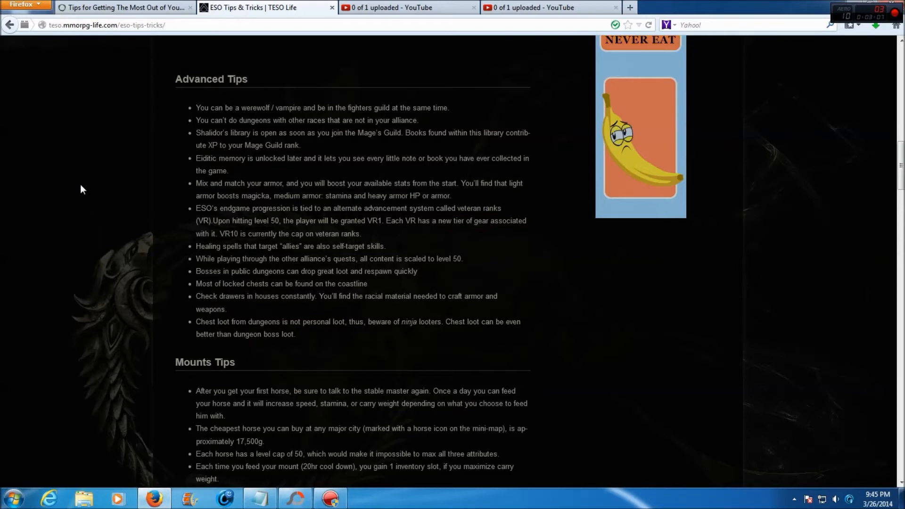
pyautogui.scroll(-3)
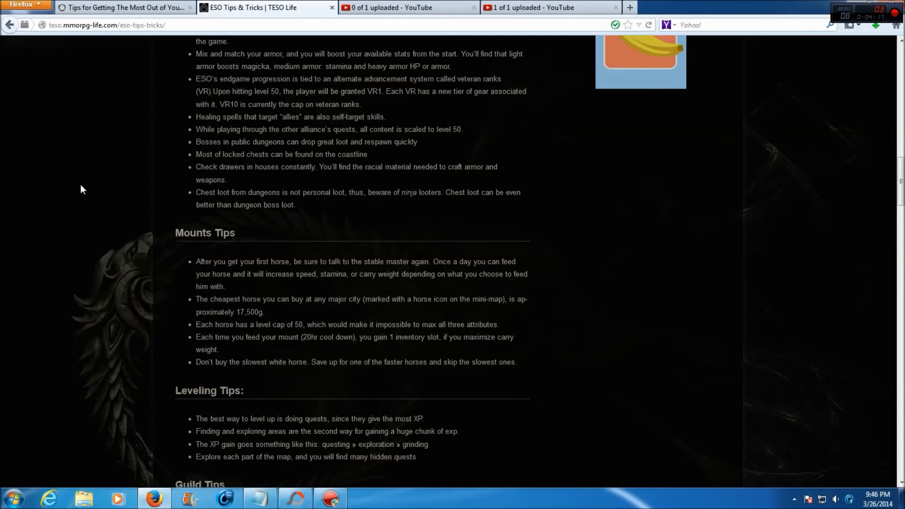
pyautogui.scroll(-3)
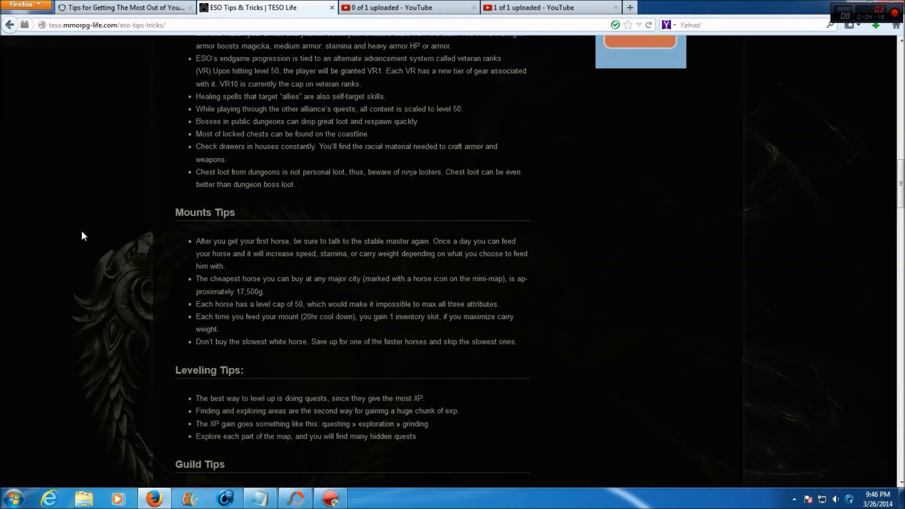
pyautogui.scroll(-3)
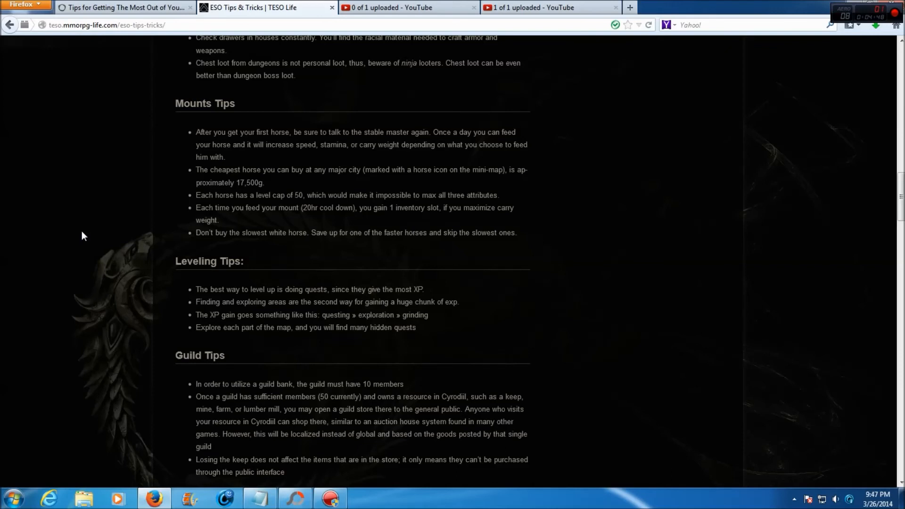
pyautogui.scroll(-3)
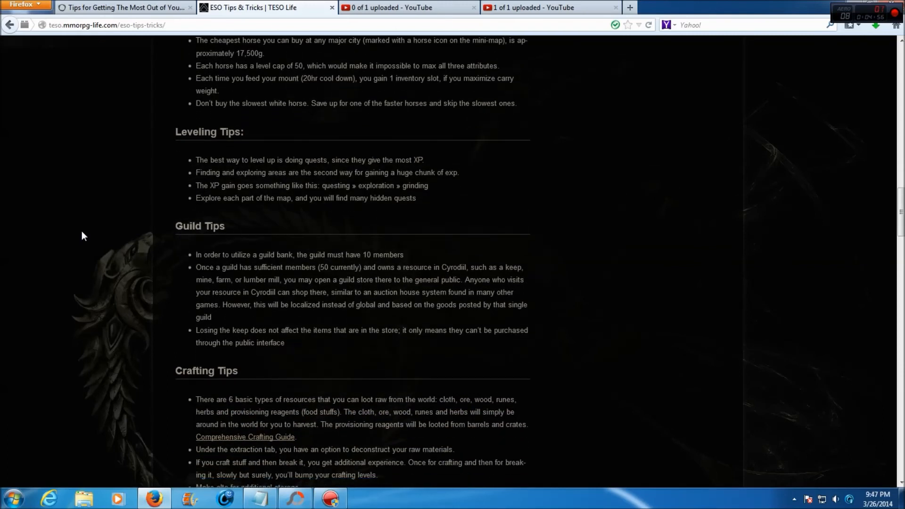
pyautogui.scroll(-3)
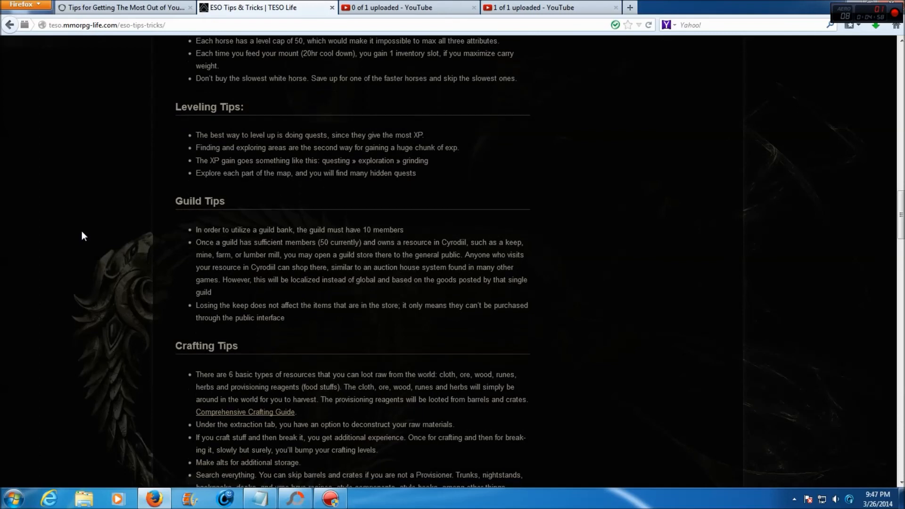
pyautogui.scroll(-3)
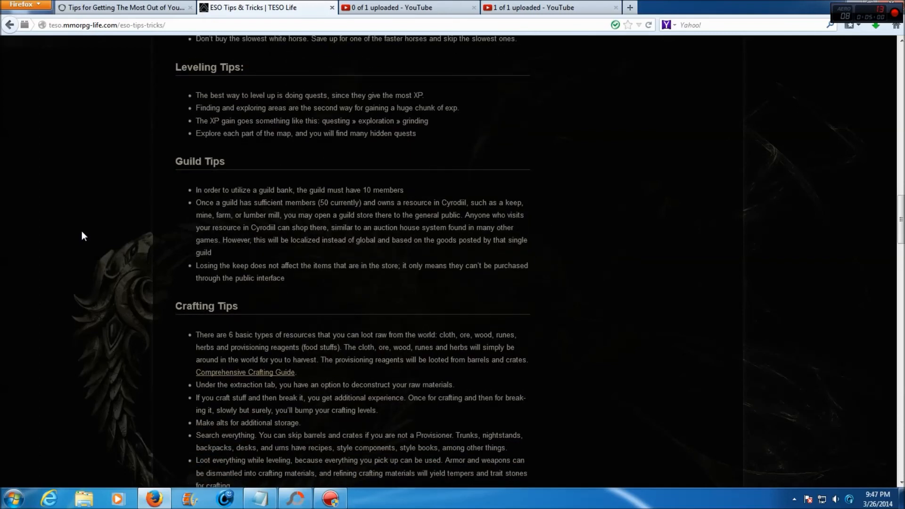